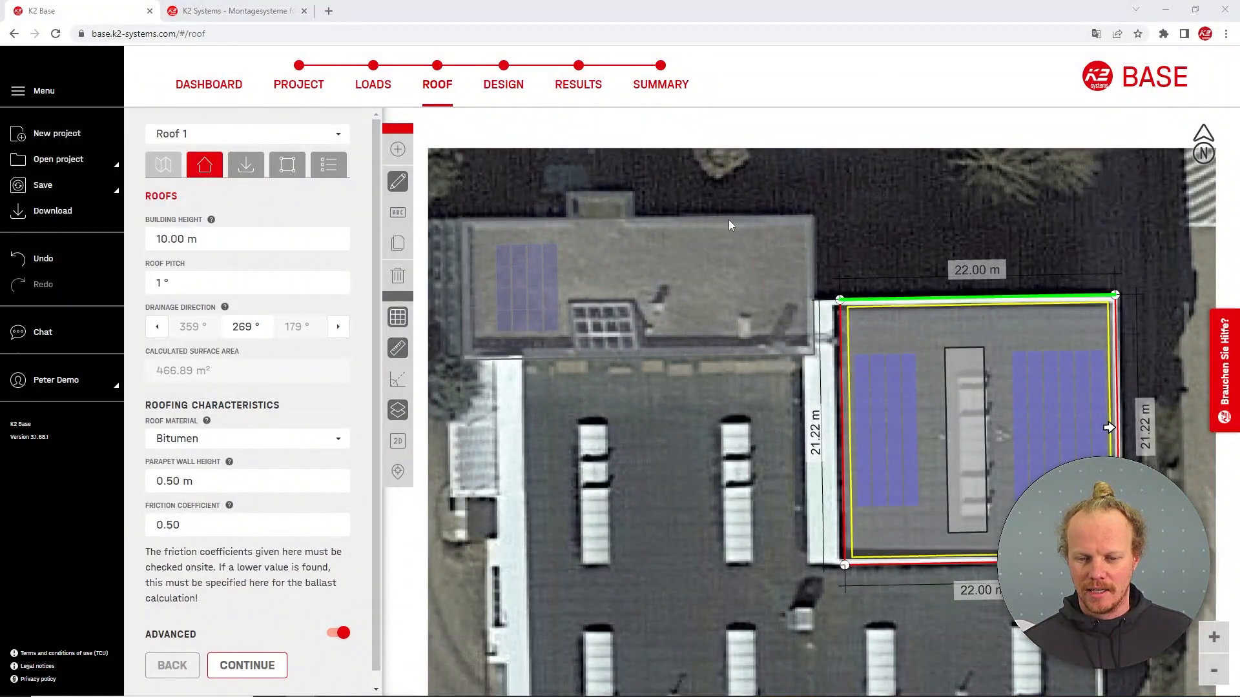
pyautogui.moveTo(215, 264)
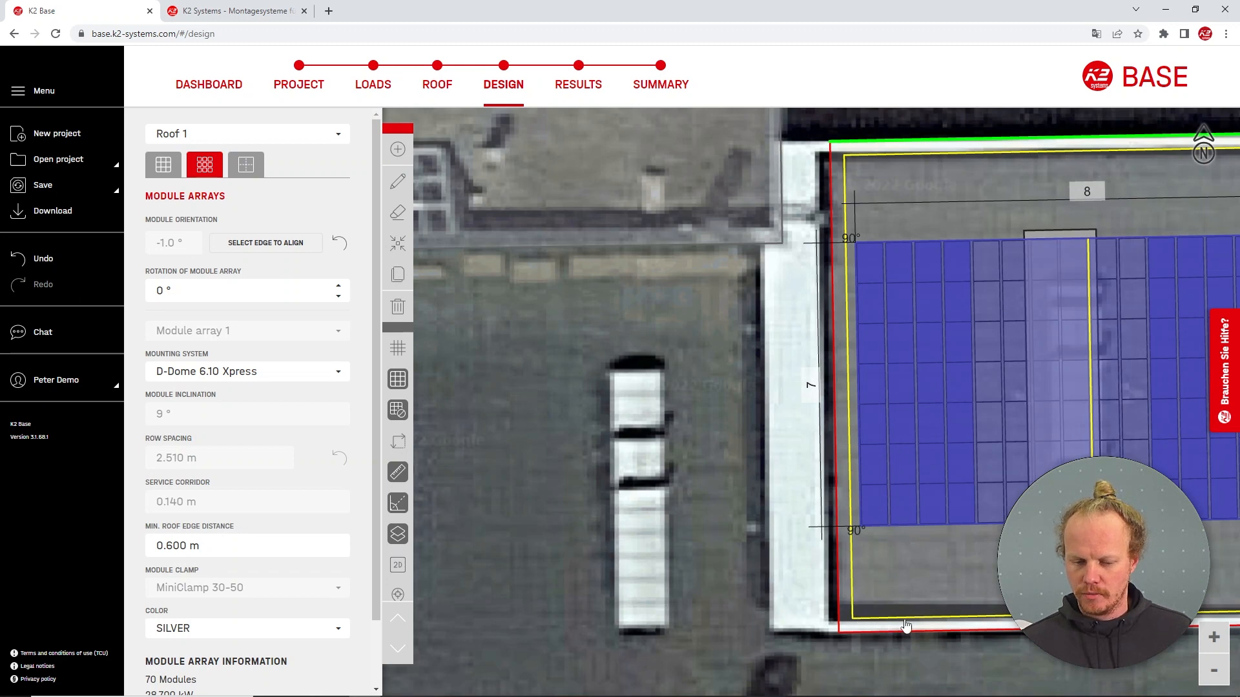
pyautogui.moveTo(184, 532)
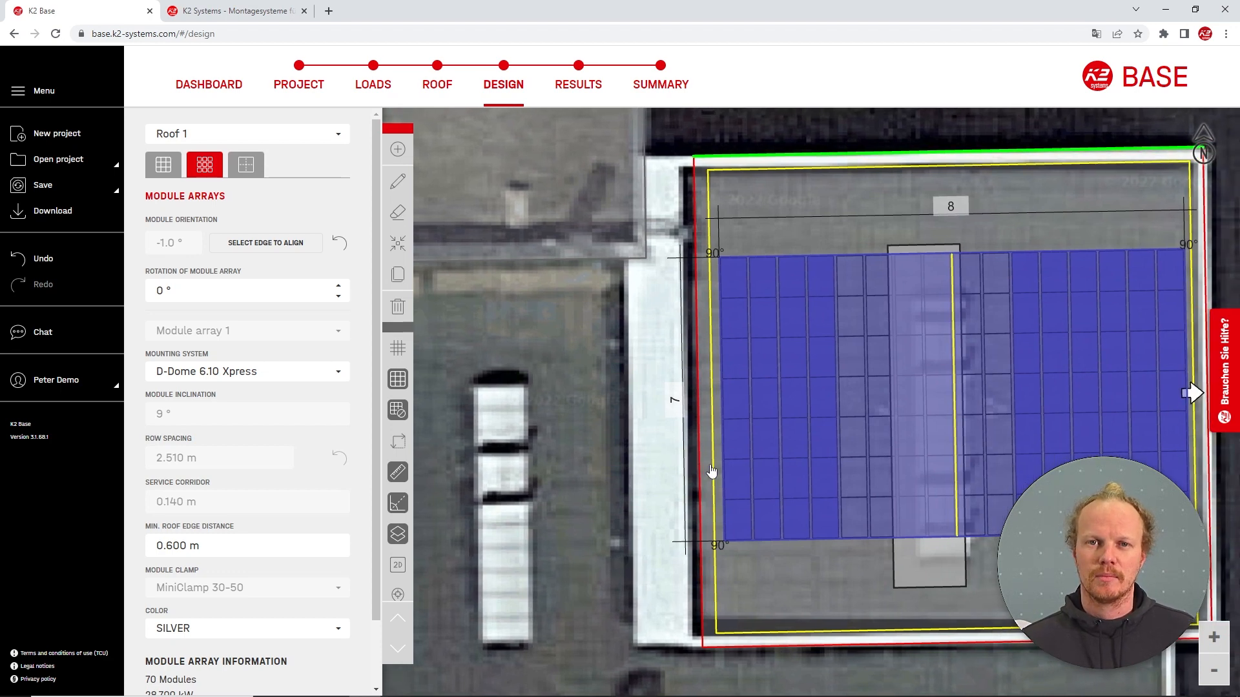
# Select Roof 1's 0.600 m minimum roof edge distance field for editing
pyautogui.click(247, 545)
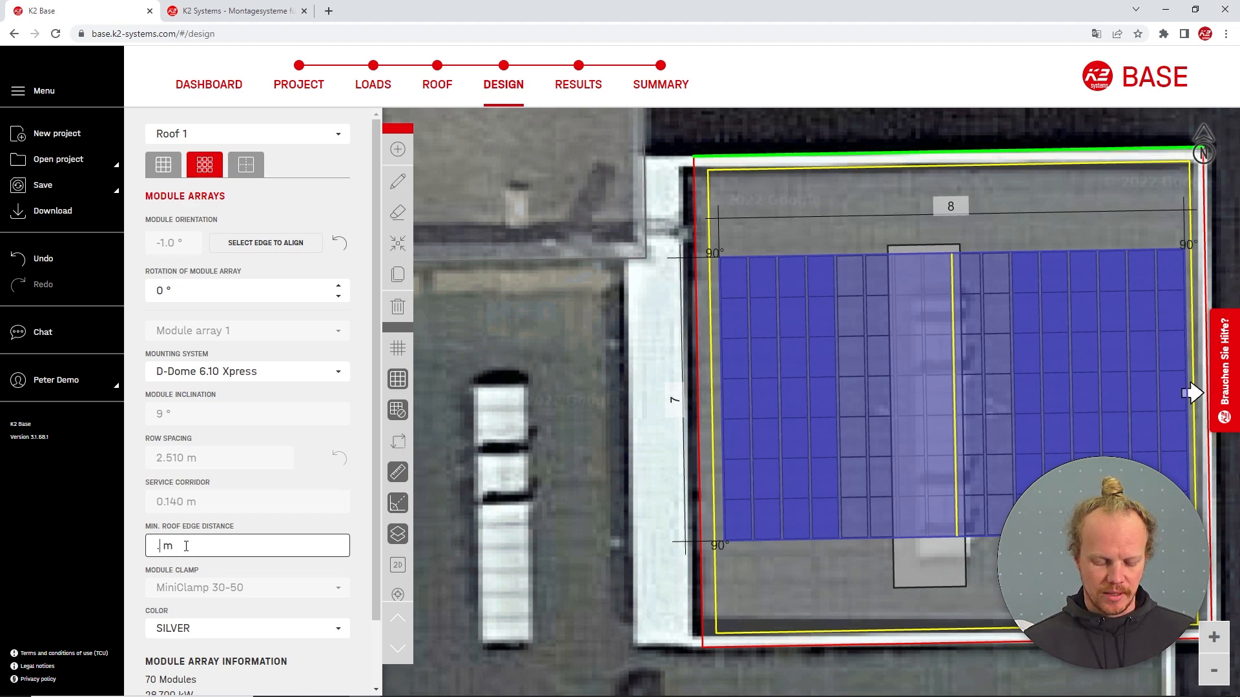
pyautogui.write('0.4')
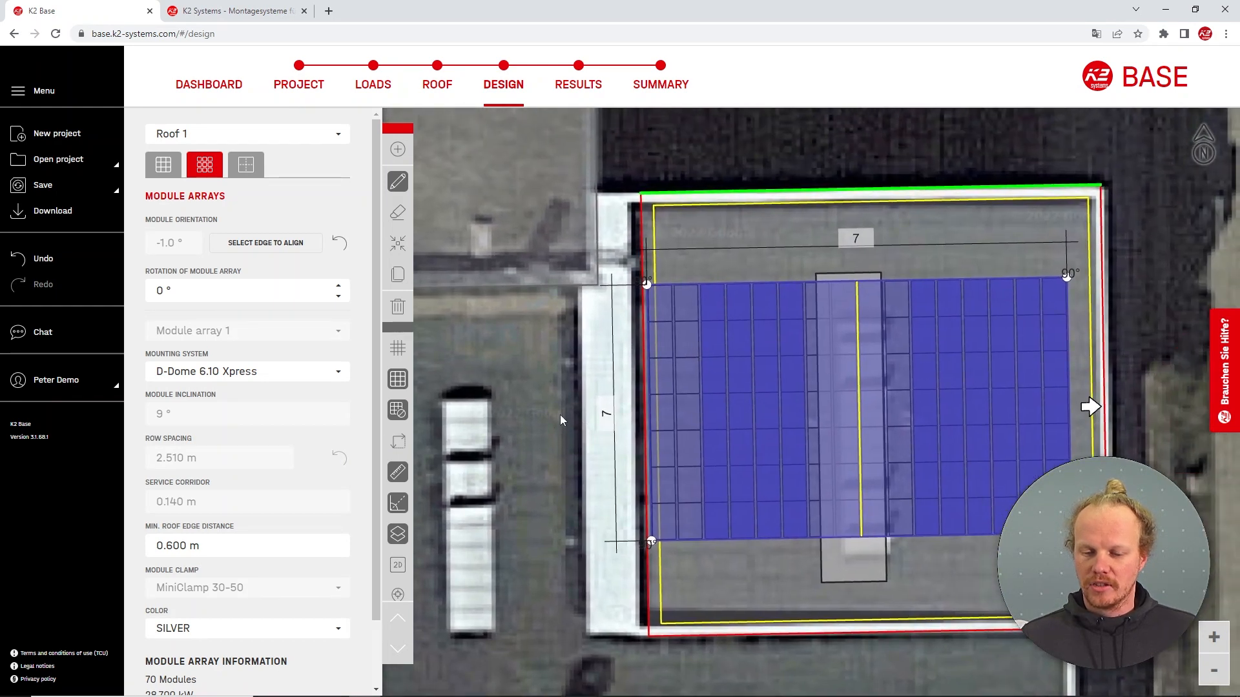
# Enter 2 as Roof 1's minimum roof edge distance, reducing the array to 56 modules
pyautogui.click(247, 545)
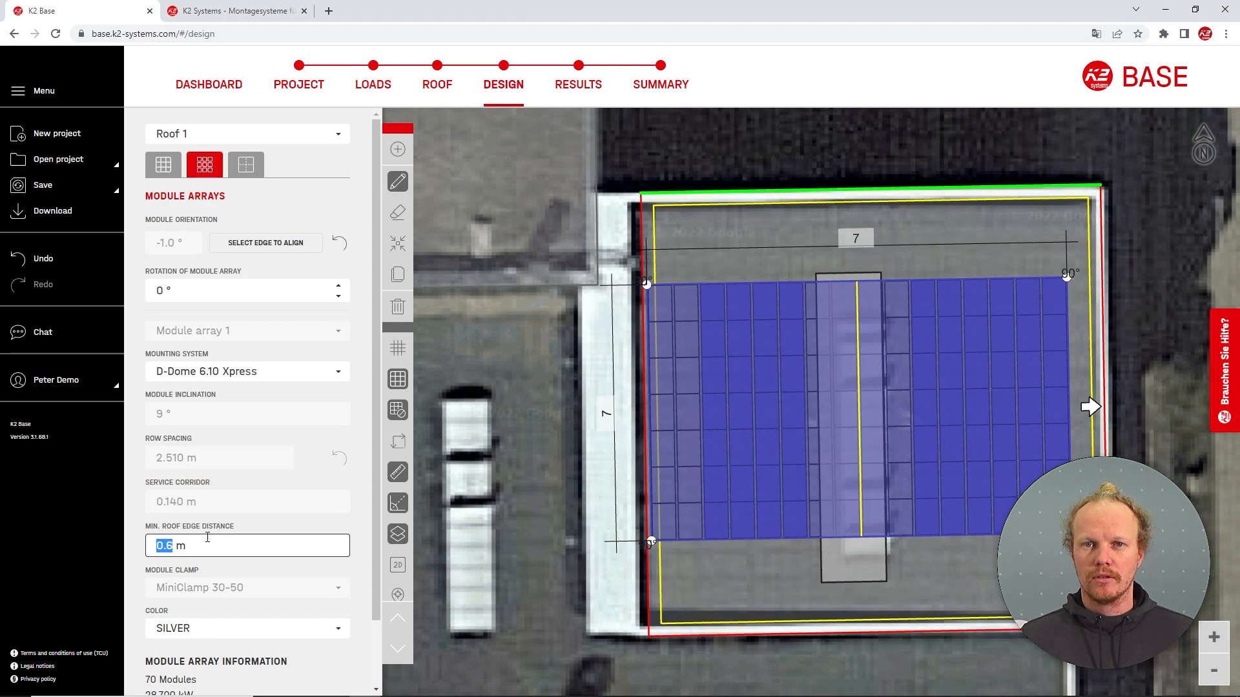
pyautogui.write('2.000')
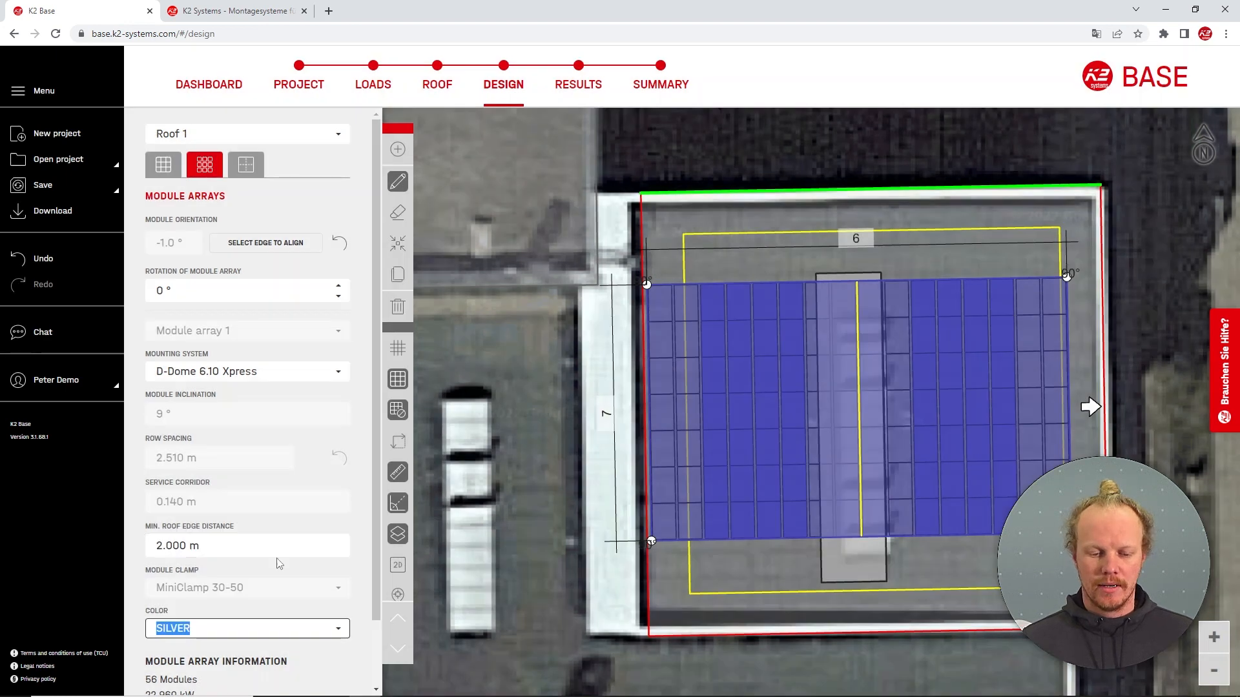
pyautogui.moveTo(946, 234)
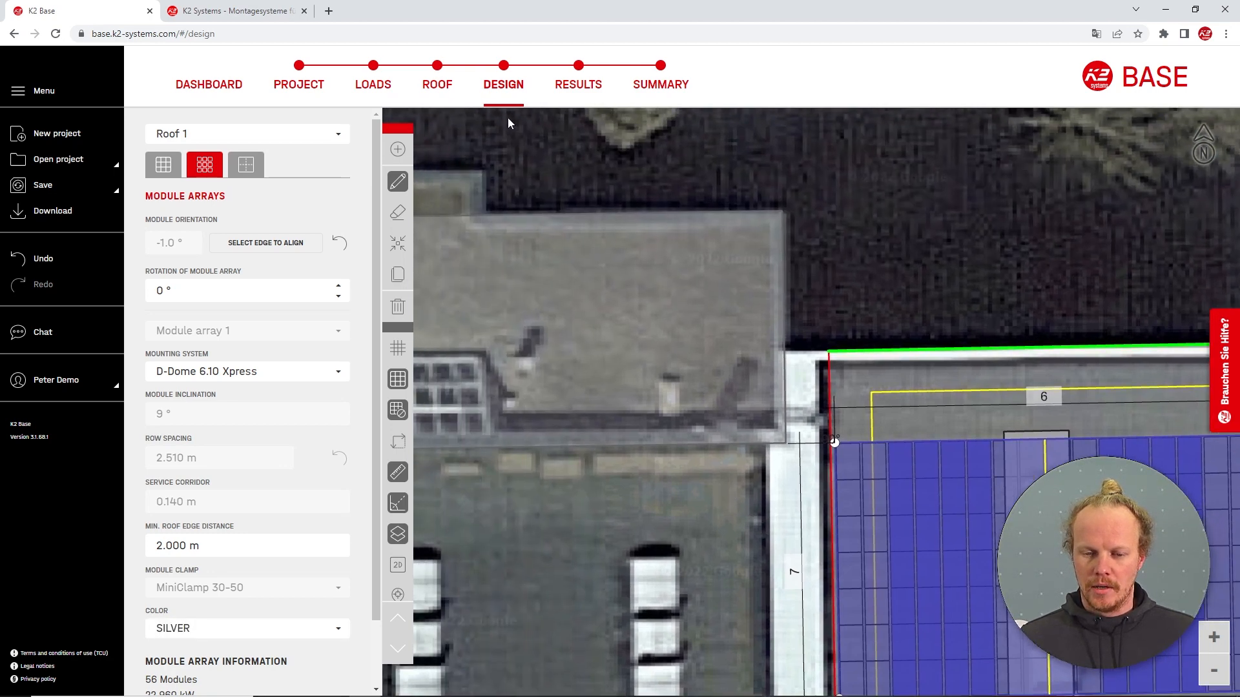
# Return to the ROOF step and pick Roof 2 from the roof list
pyautogui.click(437, 84)
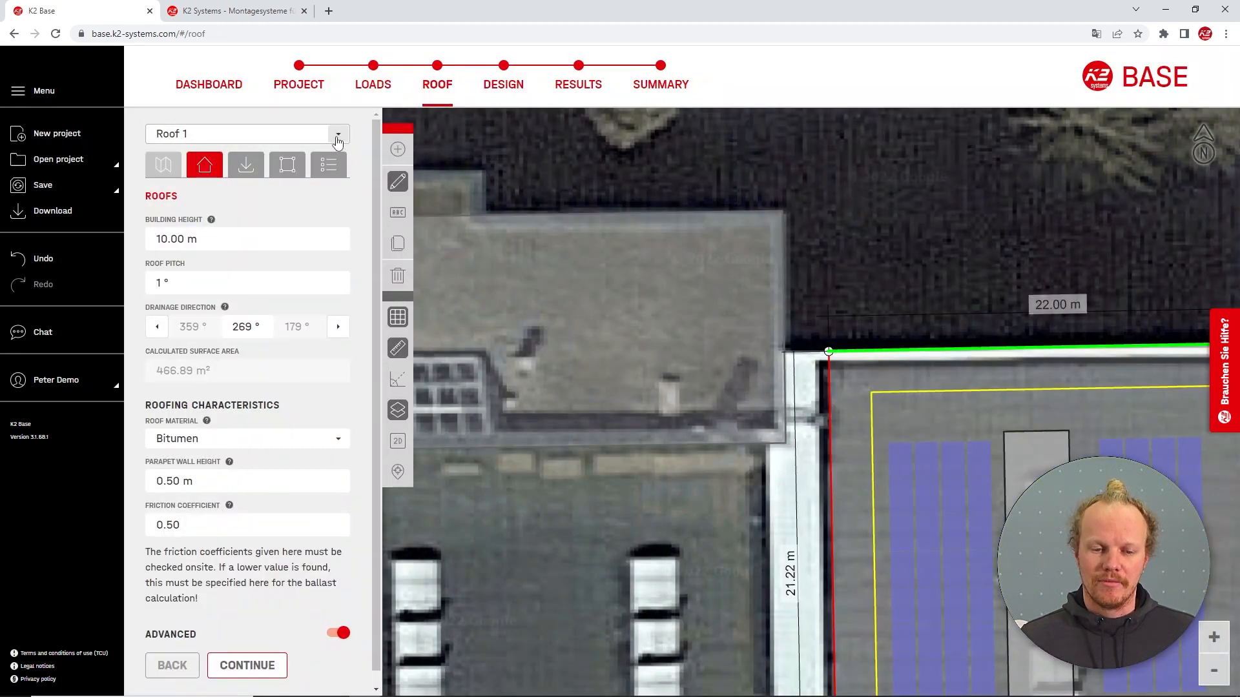
pyautogui.click(337, 133)
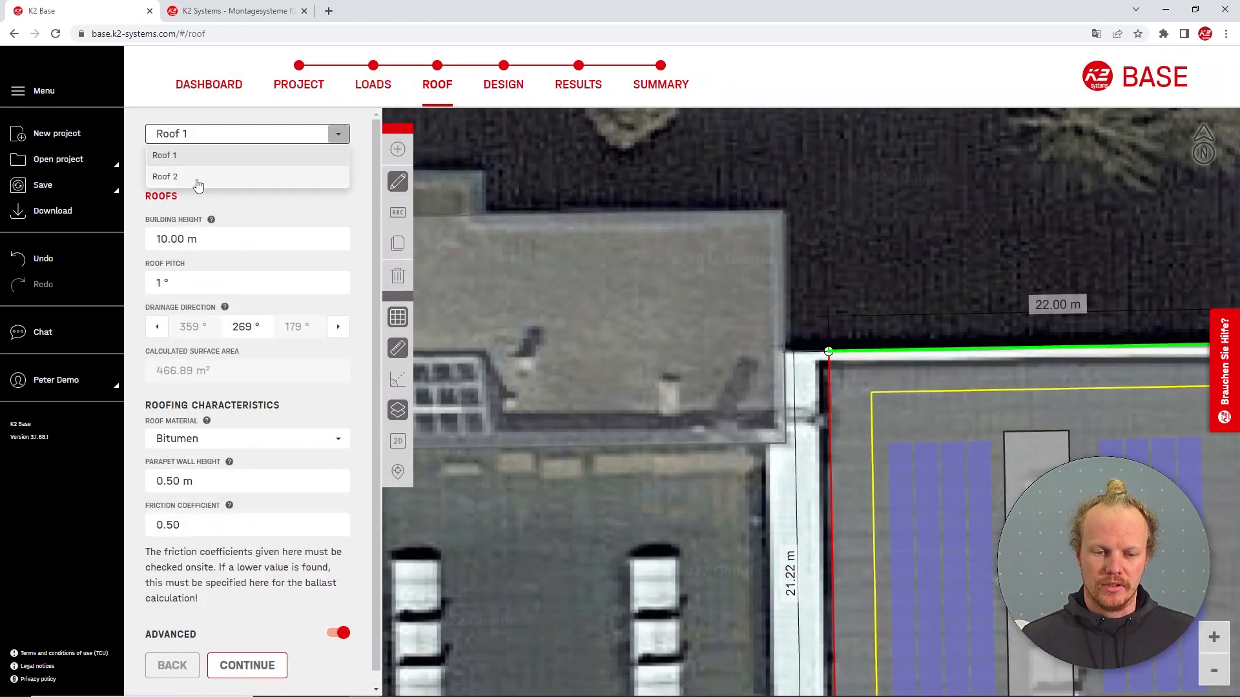
pyautogui.click(165, 176)
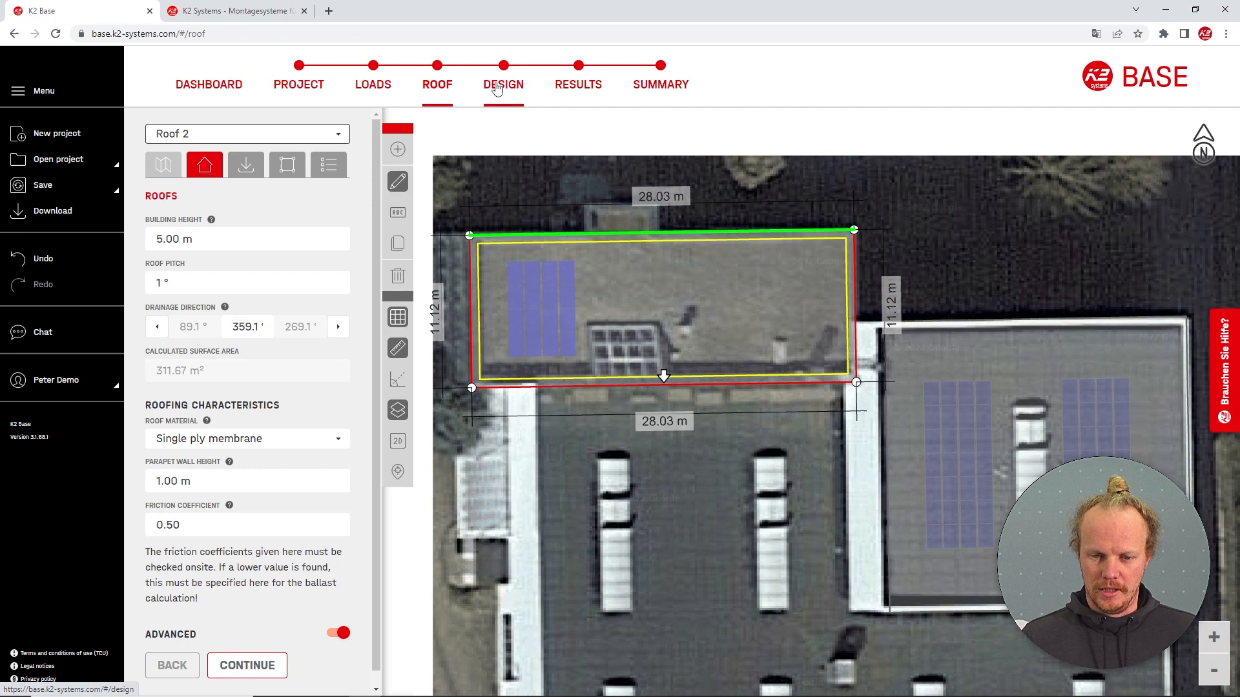
# Go to DESIGN for Roof 2 and select its 0.600 m minimum edge distance field
pyautogui.click(503, 84)
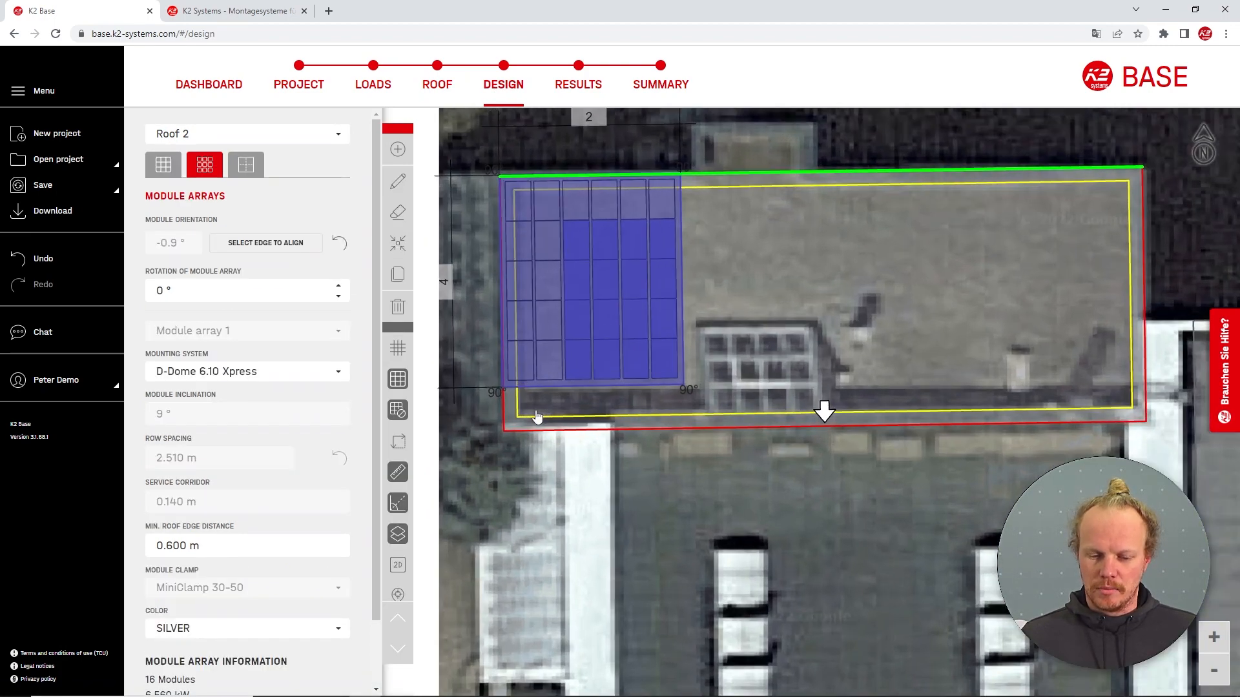
pyautogui.click(246, 545)
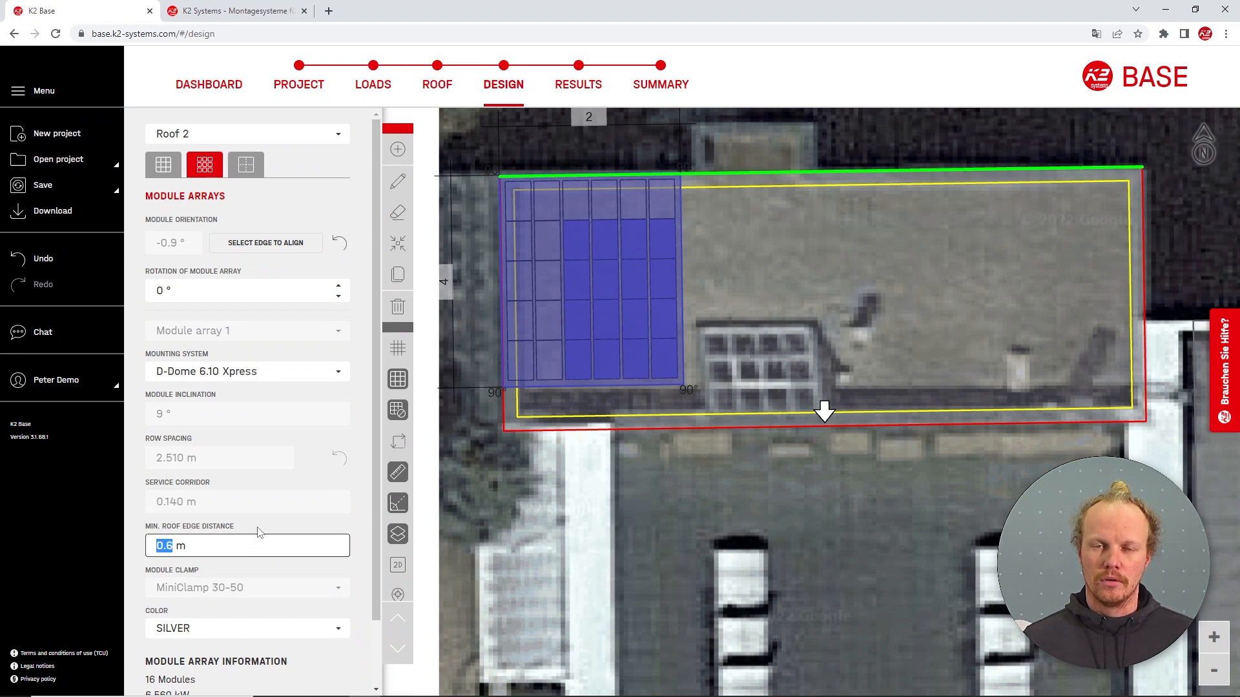